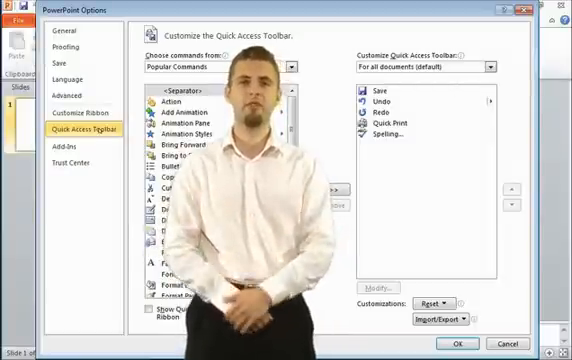
- Dismiss the PowerPoint Options dialog to return to the blank title slide
left_click(456, 342)
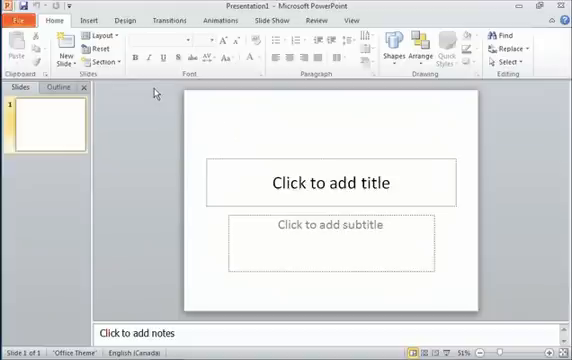
mouse_move(150, 90)
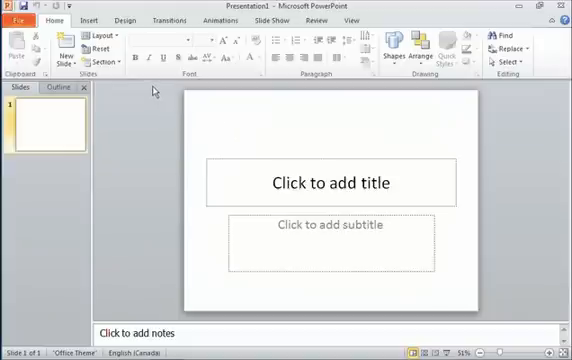
mouse_move(140, 130)
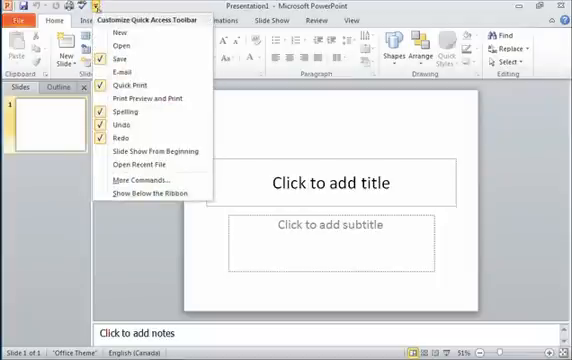
mouse_move(150, 192)
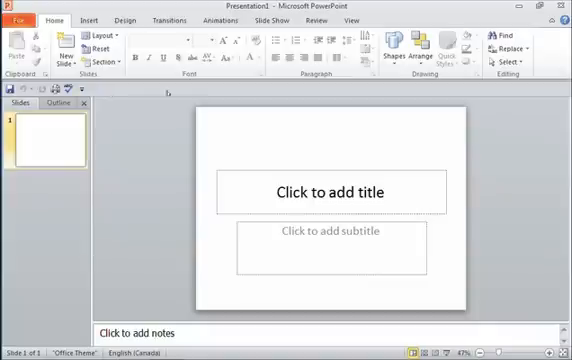
mouse_move(265, 110)
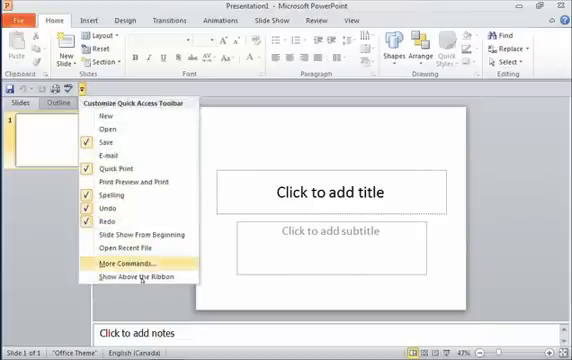
mouse_move(140, 275)
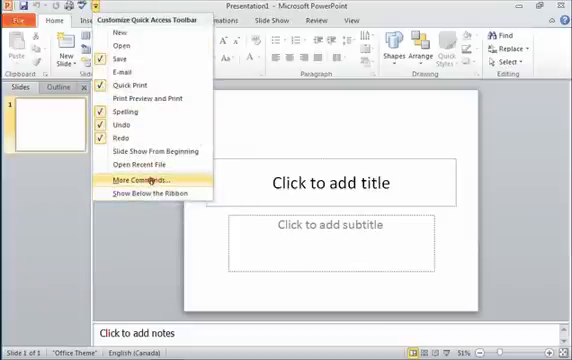
- Choose More Commands to open the Quick Access Toolbar page of PowerPoint Options
left_click(141, 180)
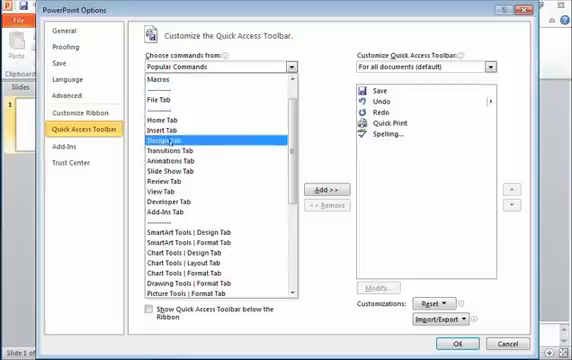
- List the Insert Tab commands and select Audio from File
left_click(218, 67)
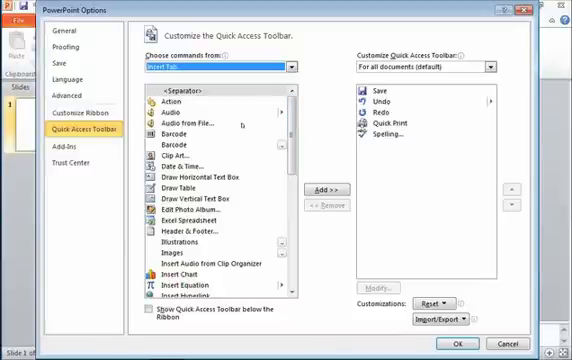
left_click(200, 121)
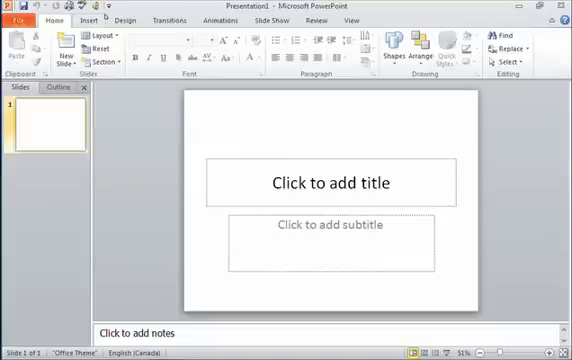
mouse_move(103, 10)
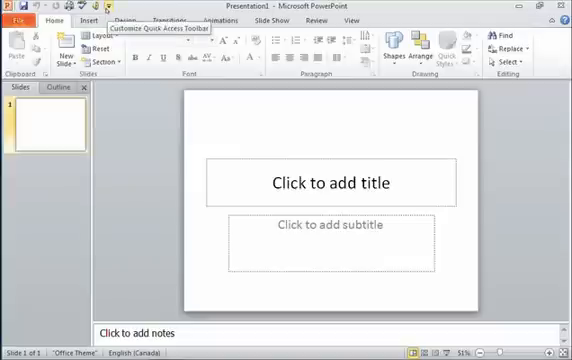
- Choose More Commands from the Customize Quick Access Toolbar arrow to reopen its options
left_click(123, 10)
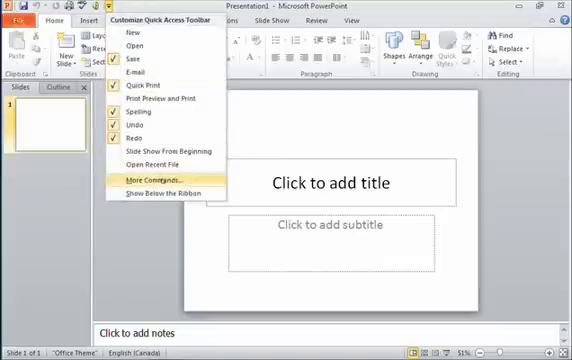
left_click(161, 184)
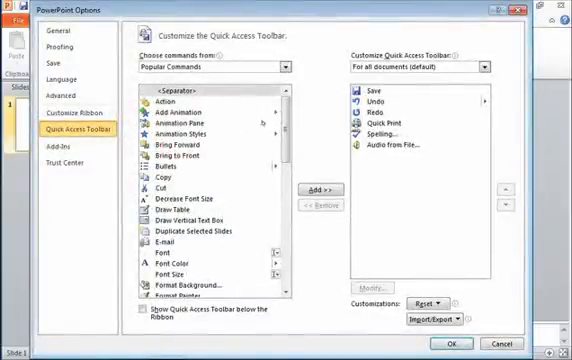